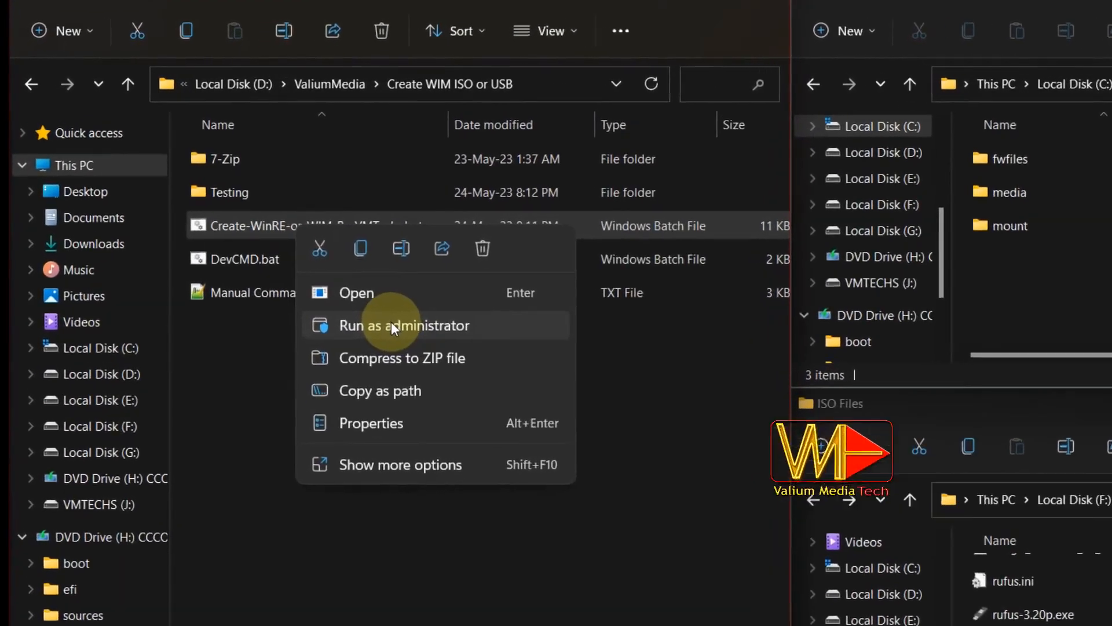
- Run the Create-WinRE-or-WIM batch script as administrator and answer its first menu prompt with 3
left_click(404, 324)
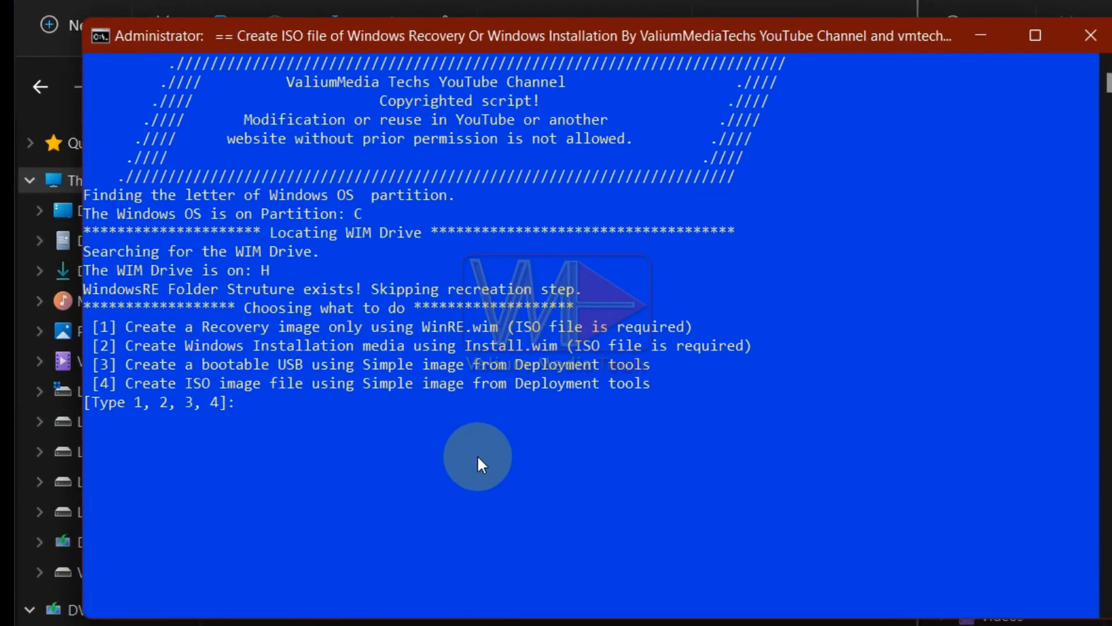
type("3")
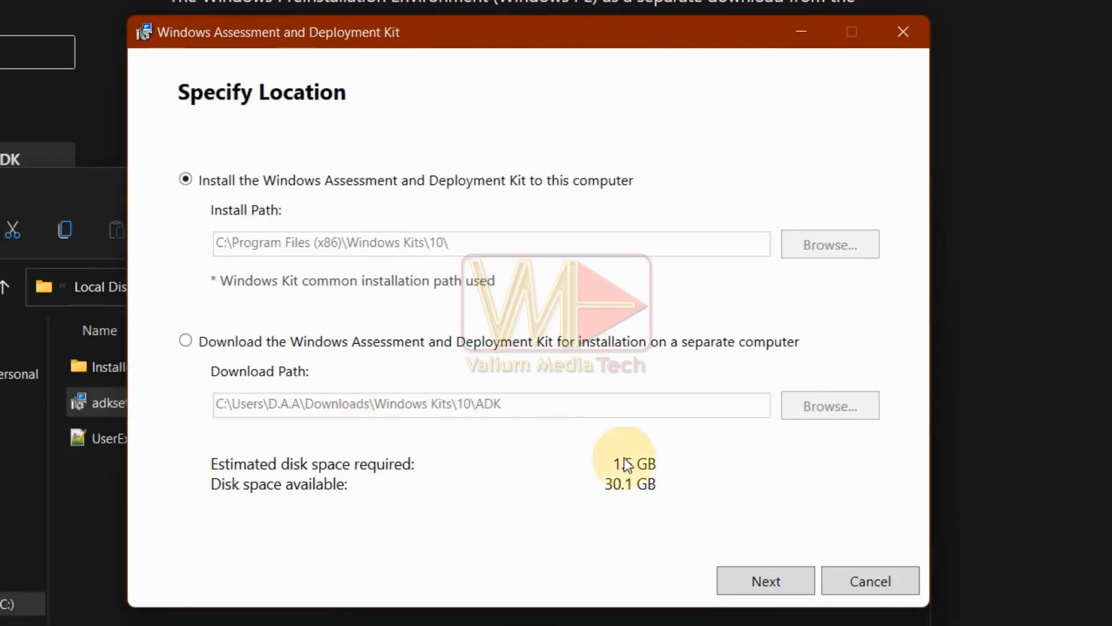
- Install the Windows ADK to its default location with the selected features
left_click(766, 580)
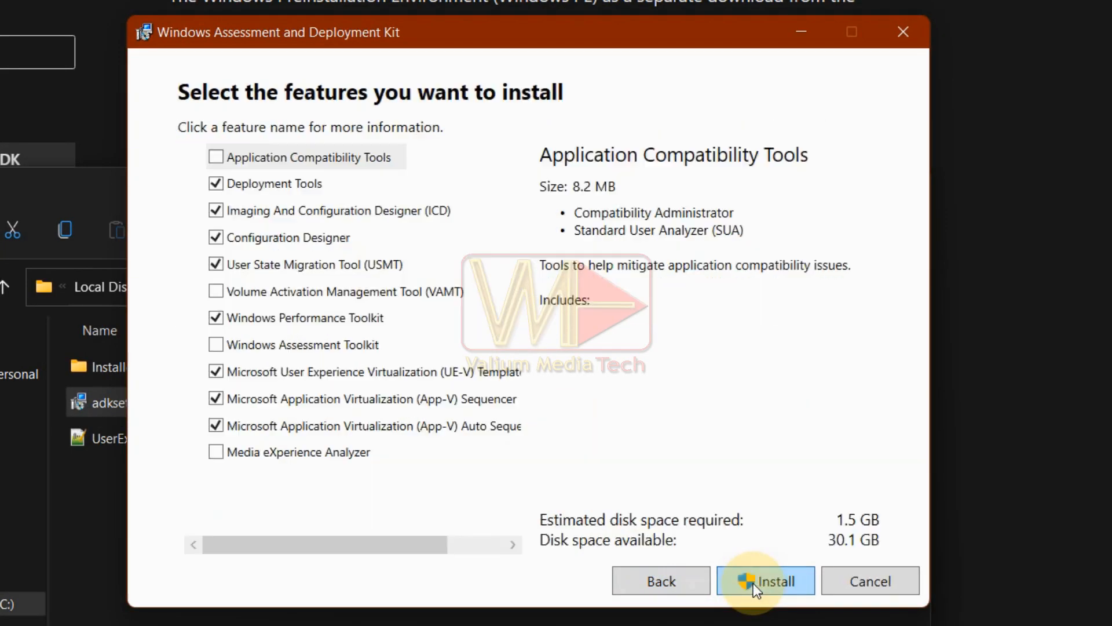
left_click(764, 581)
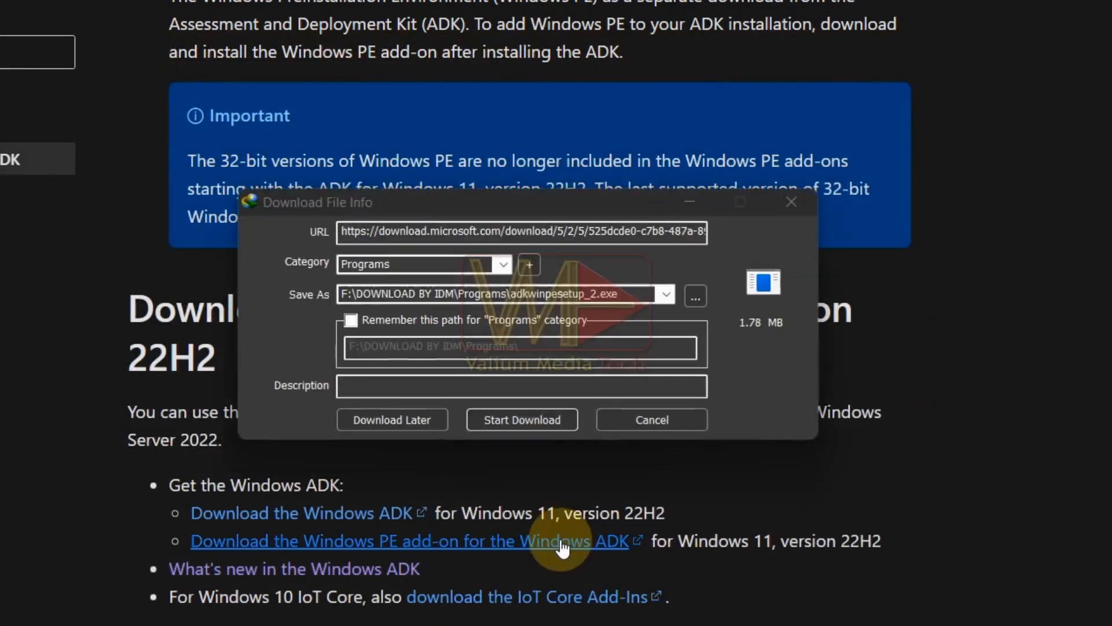
- Download the Windows PE add-on setup and install it to its default location
left_click(521, 420)
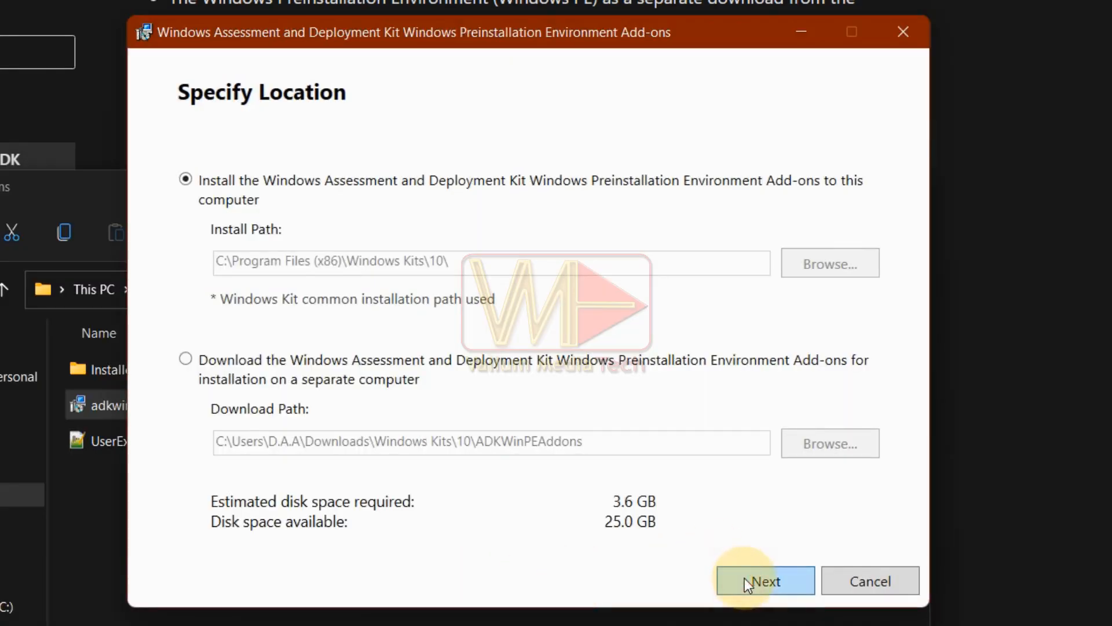
left_click(764, 580)
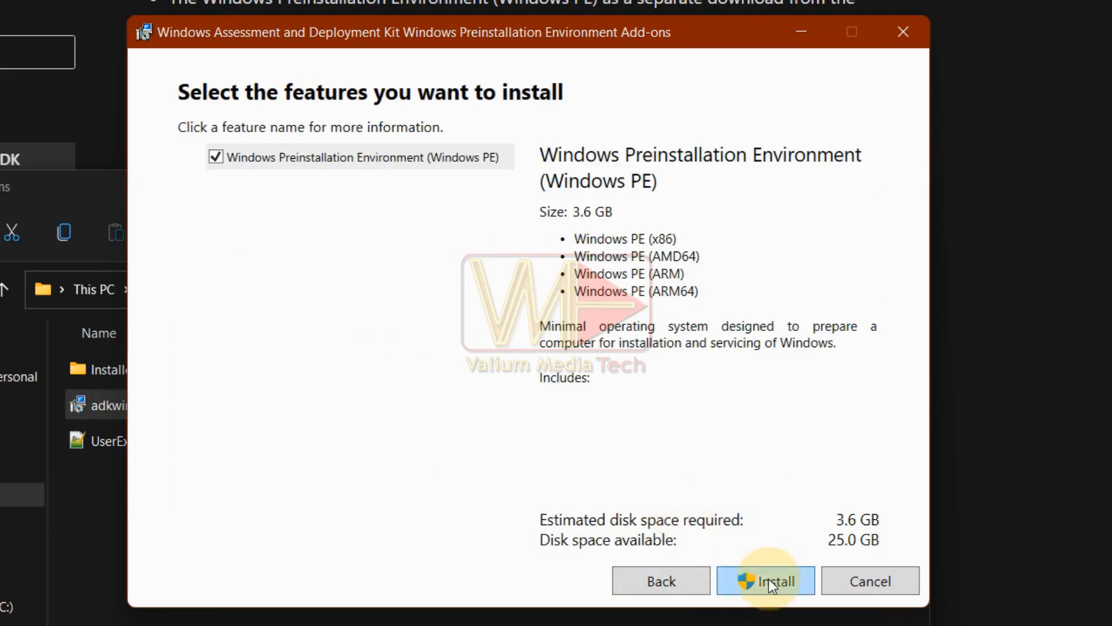
left_click(766, 580)
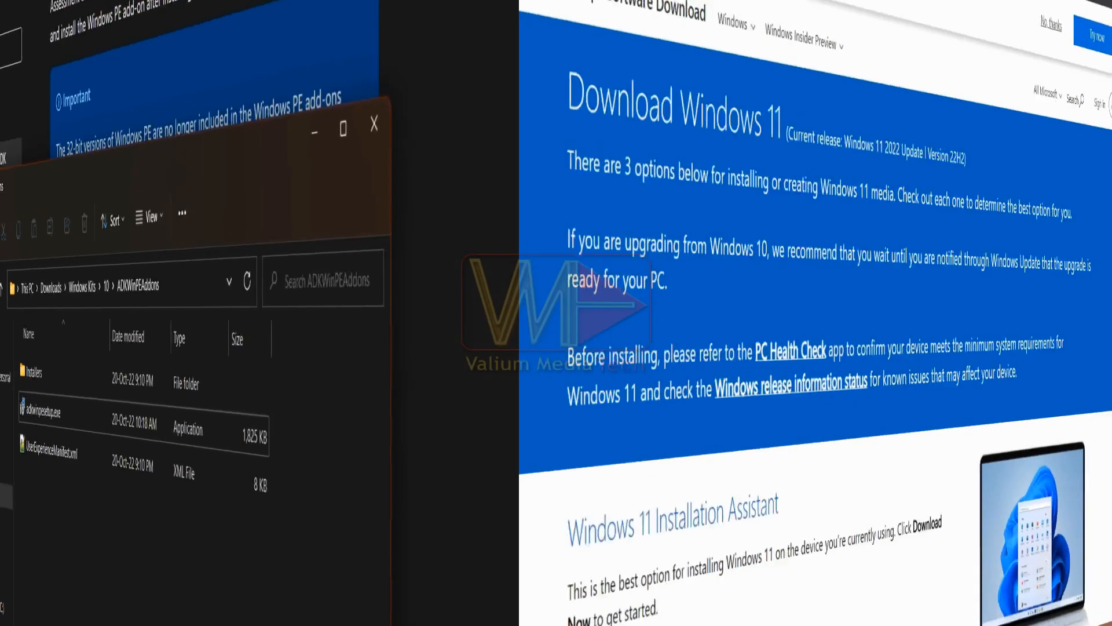
- Request the Windows 11 multi-edition ISO in English and start the 64-bit download
scroll("down", 3)
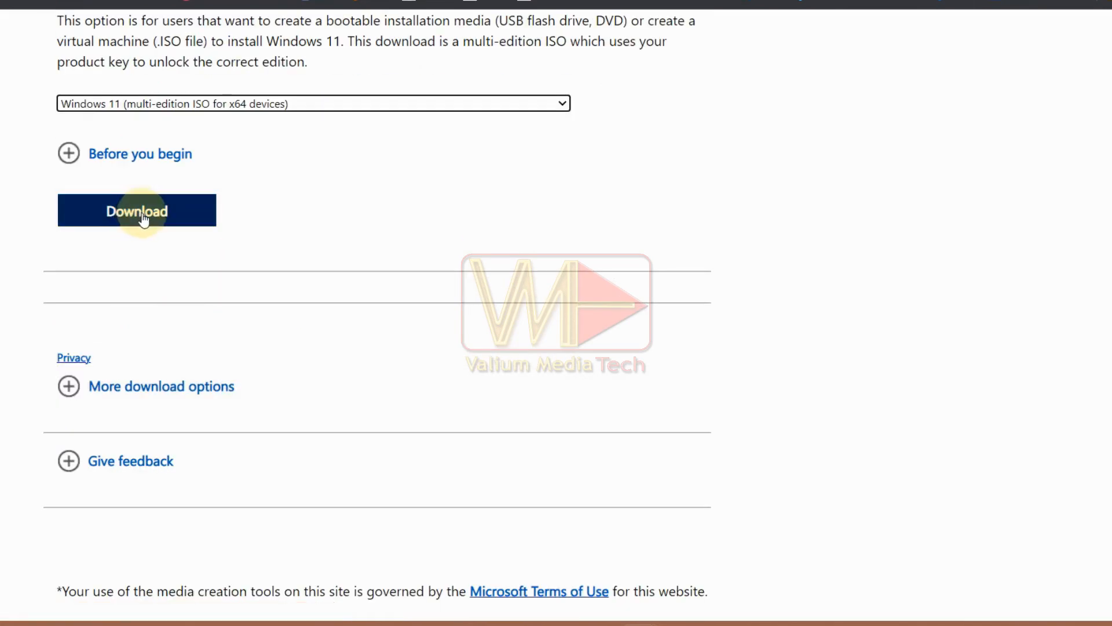
left_click(136, 210)
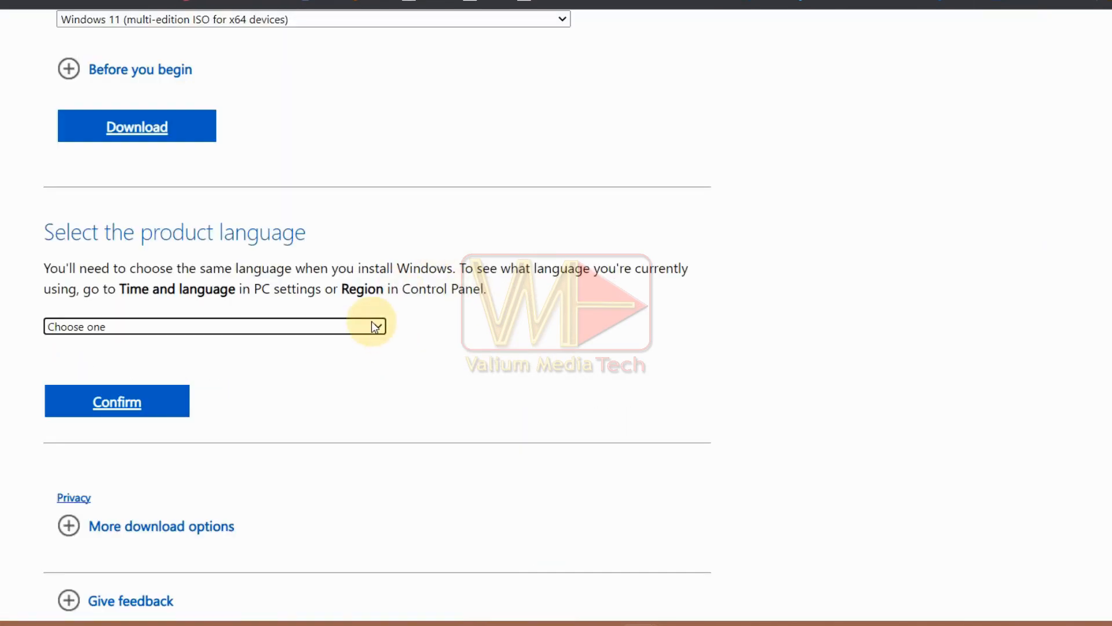
left_click(116, 401)
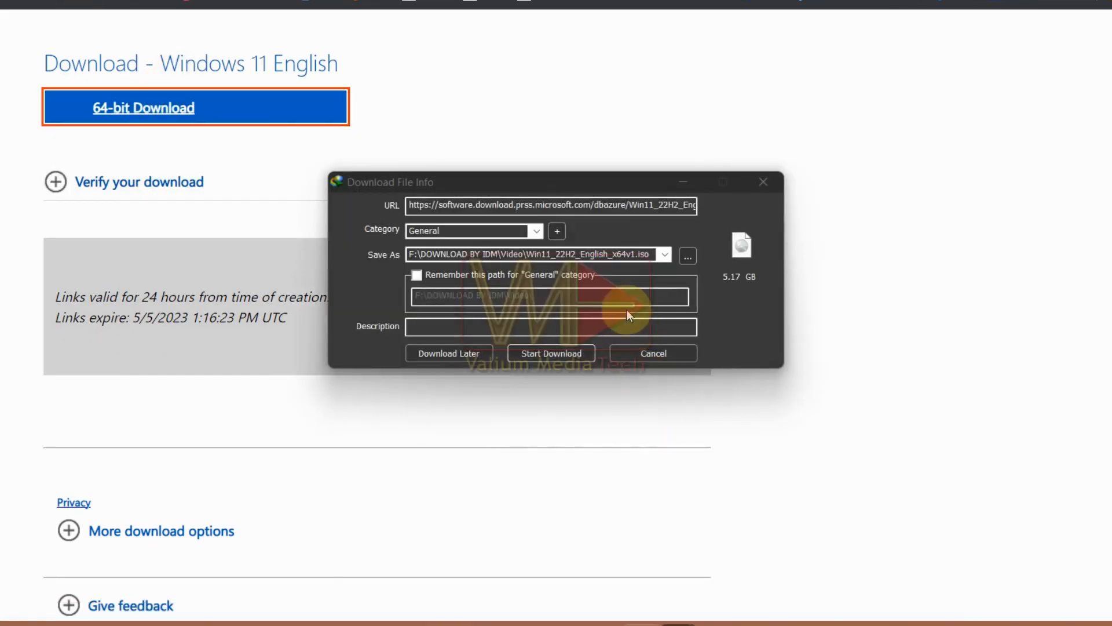
left_click(550, 352)
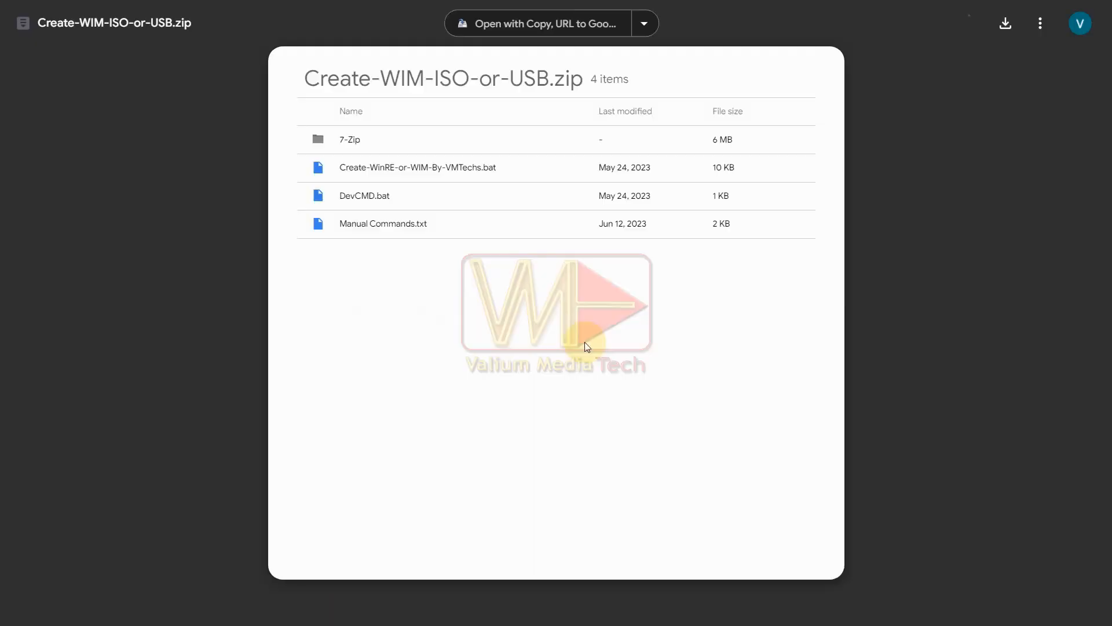
- Download Create-WIM-ISO-or-USB.zip from Google Drive and extract its contents
left_click(1005, 23)
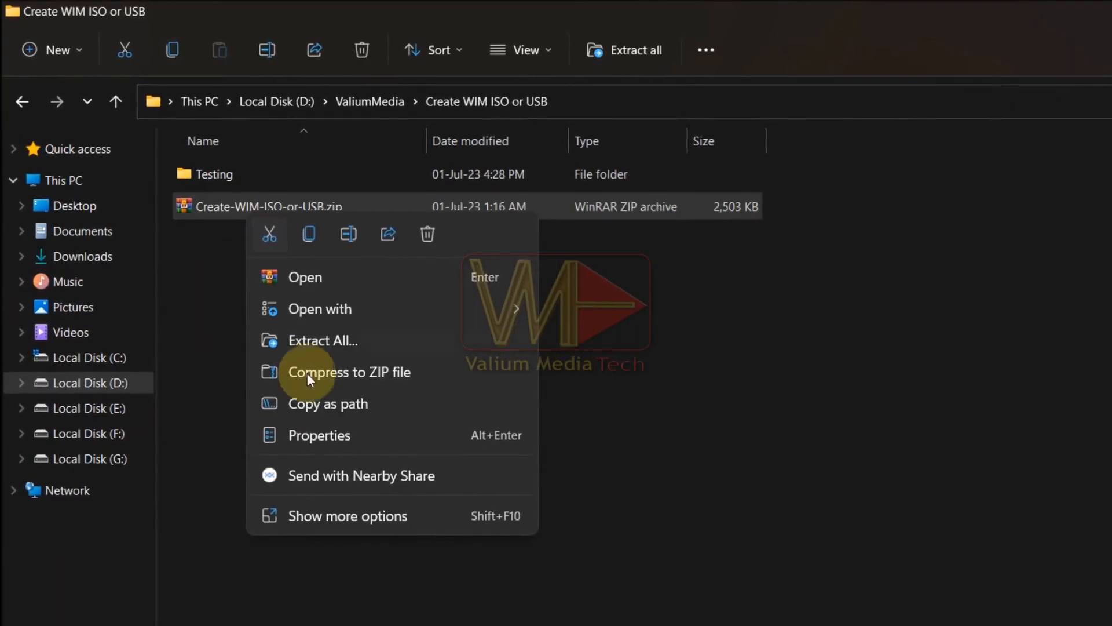
left_click(322, 341)
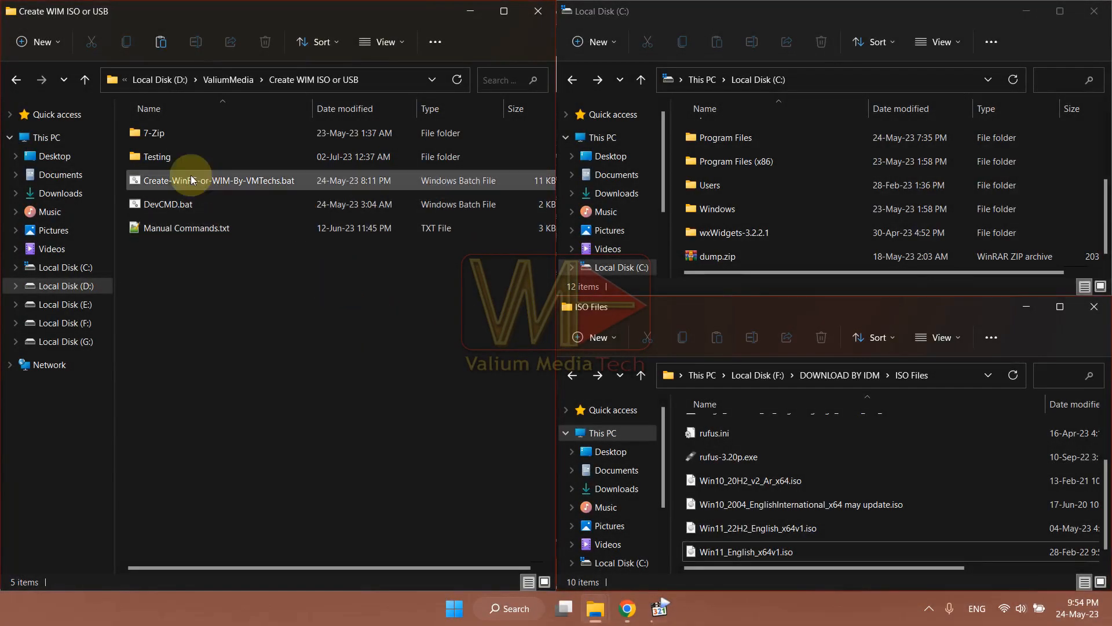
- Run the creation script as administrator and pick Win11_22H2_English_x64v1.iso as the source ISO
right_click(190, 181)
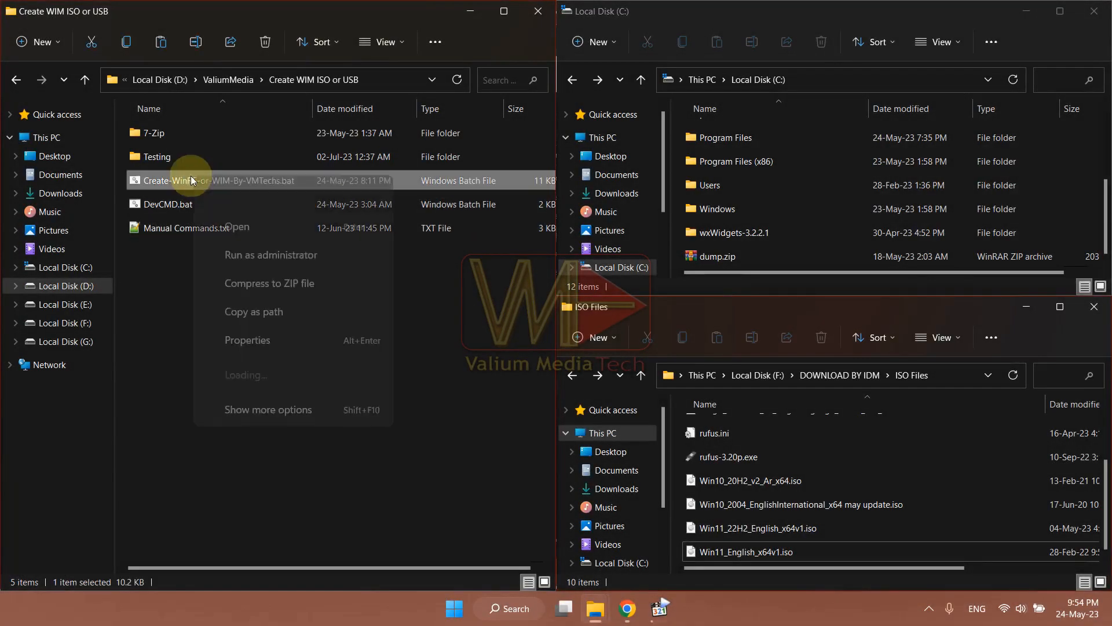
left_click(247, 268)
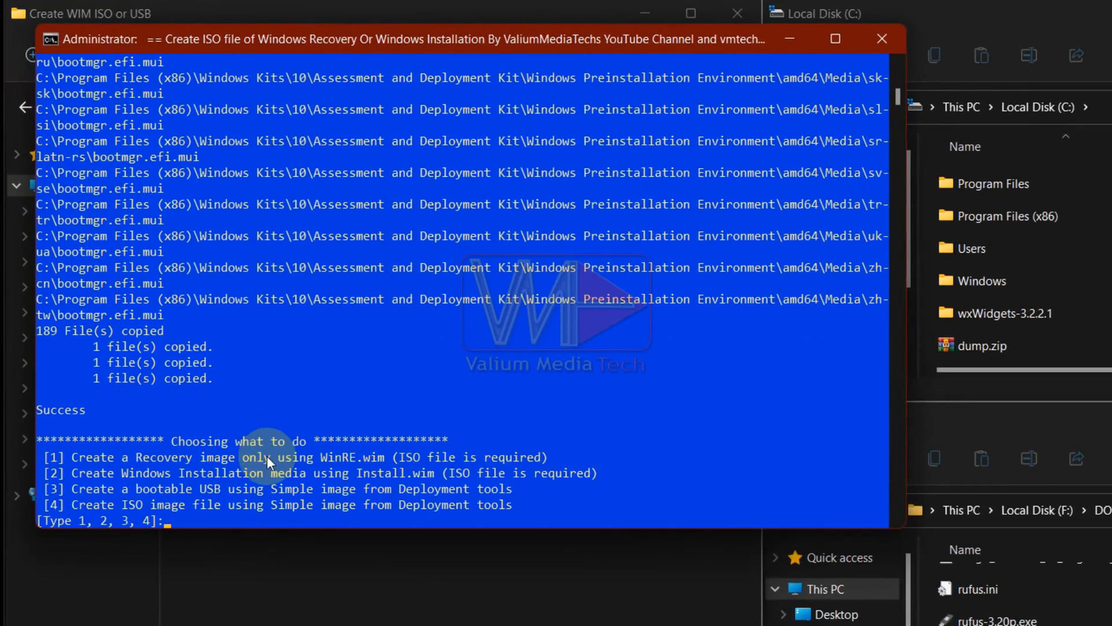
mouse_move(276, 408)
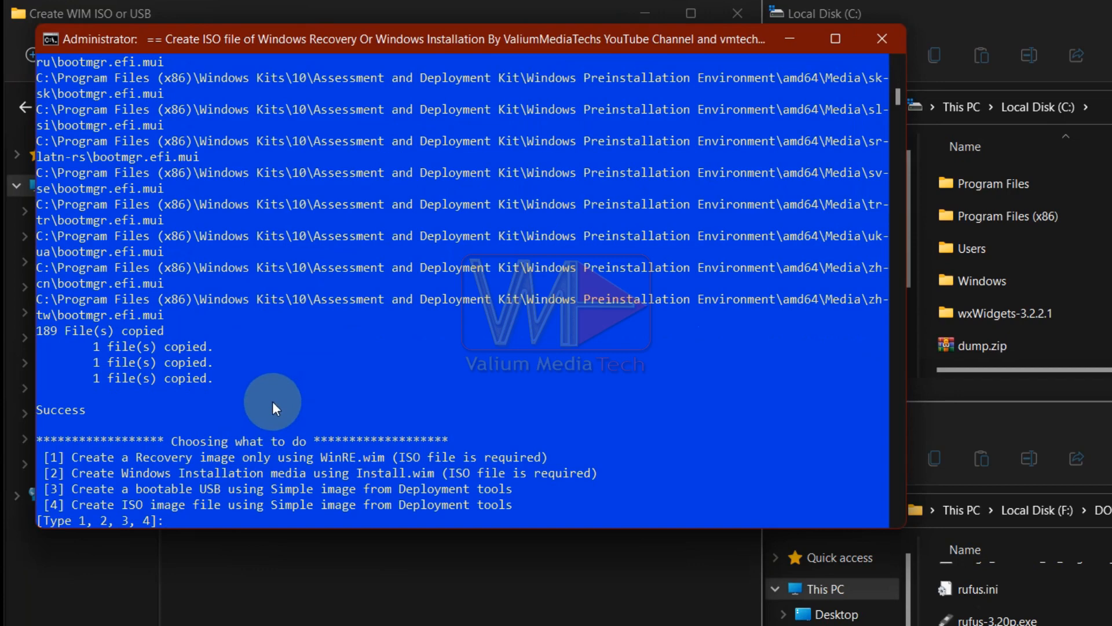
mouse_move(479, 384)
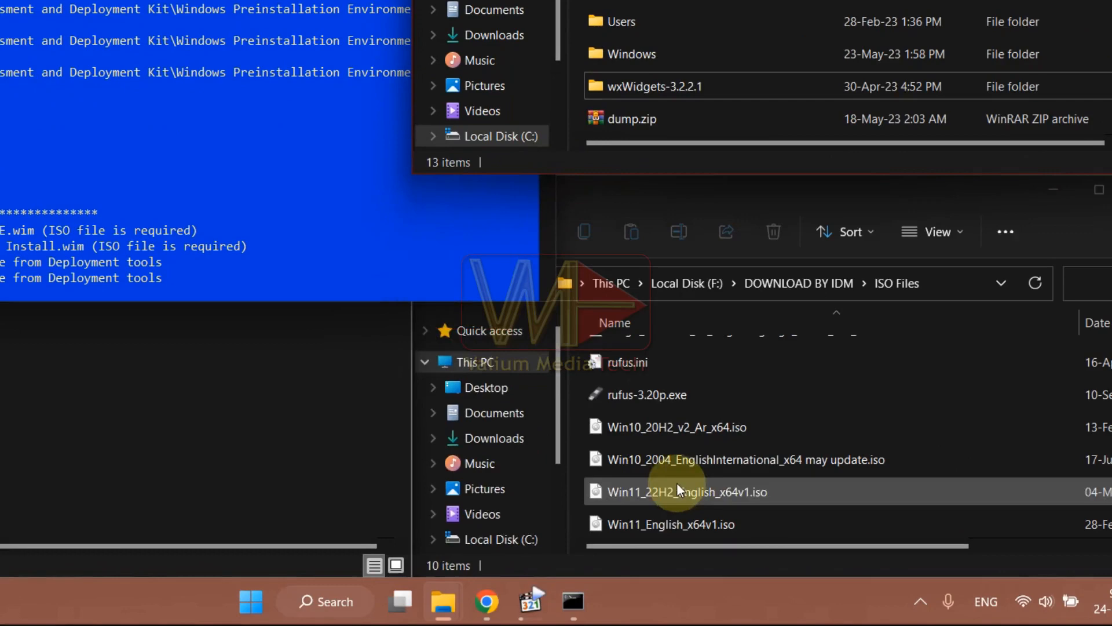
left_click(738, 460)
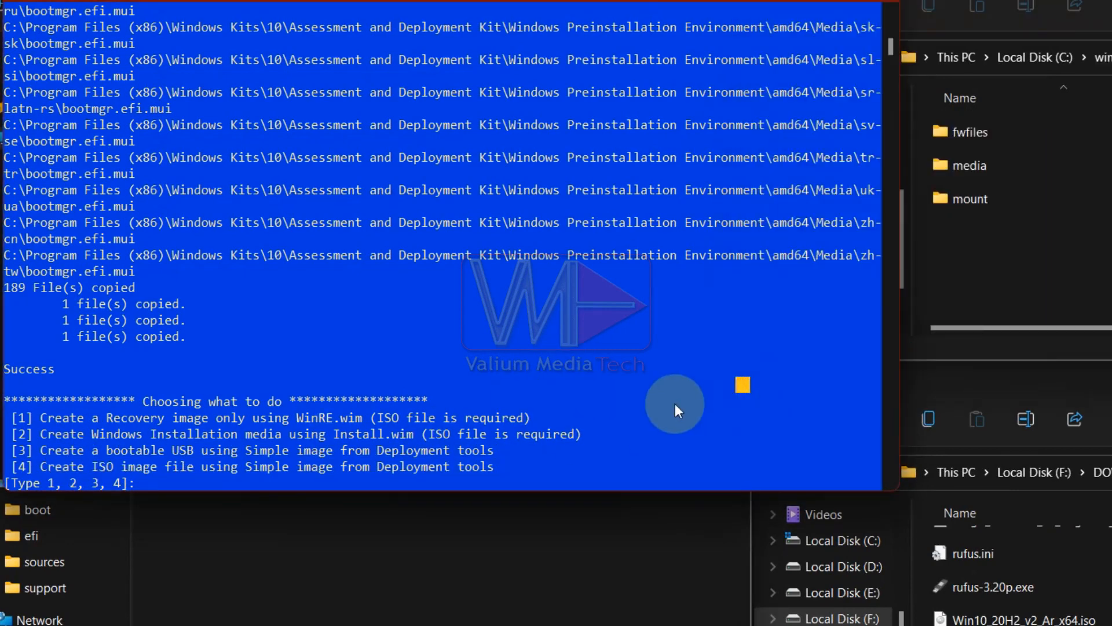
- Choose option 4 so the script builds WinRE.By.VMTechs.iso in the WinRE_amd64 folder
type("4")
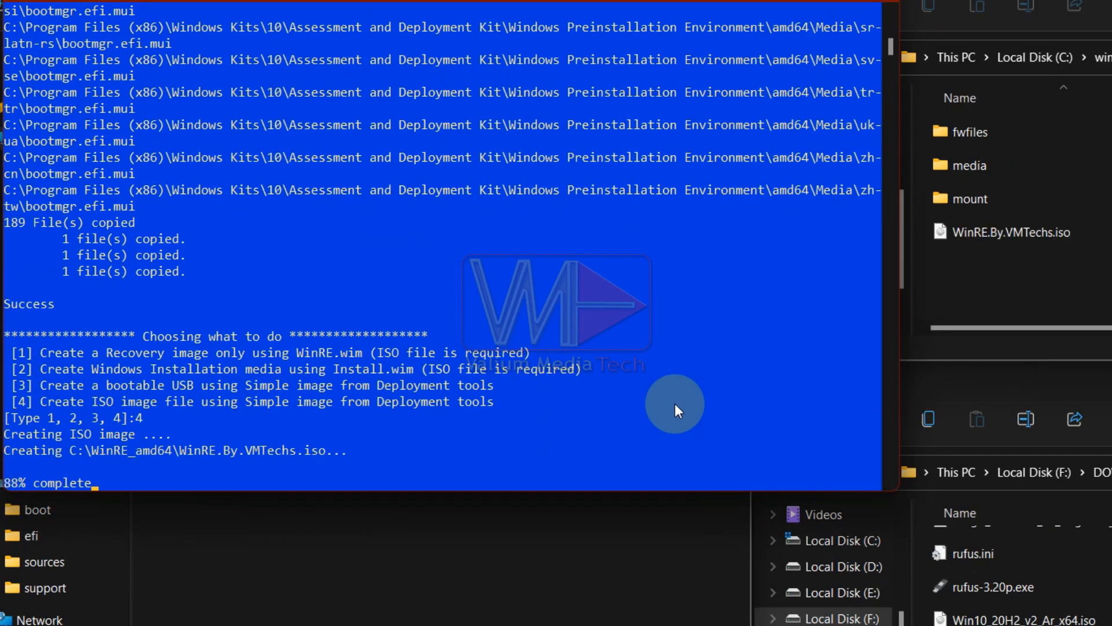
left_click(1002, 231)
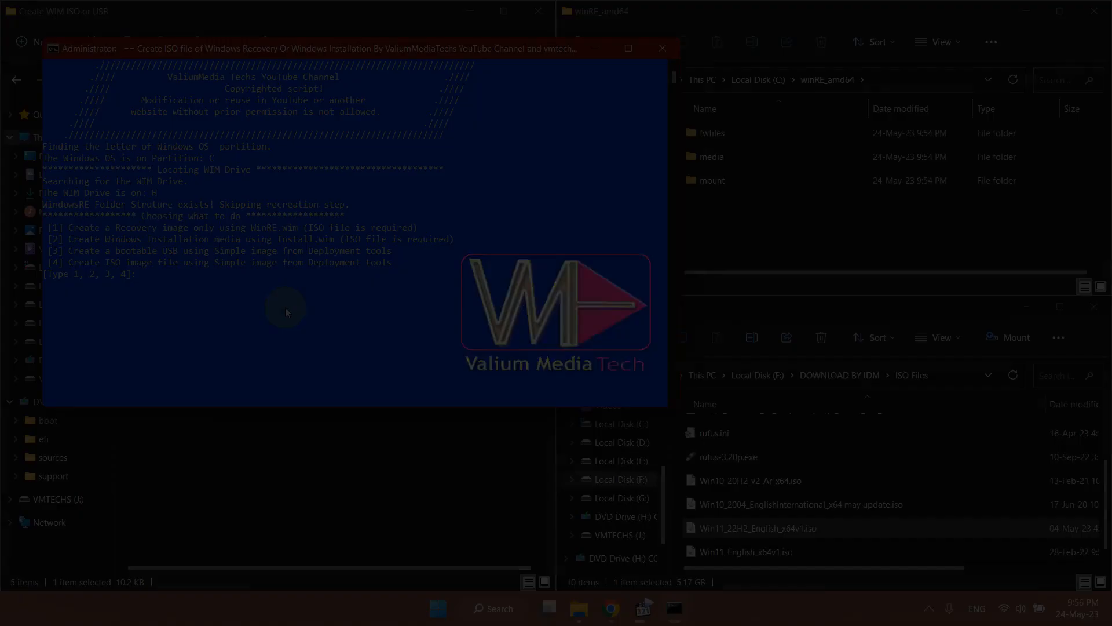
- Rerun the script with option 3 and confirm drive J: with y to make it a bootable WinPE USB
left_click(243, 311)
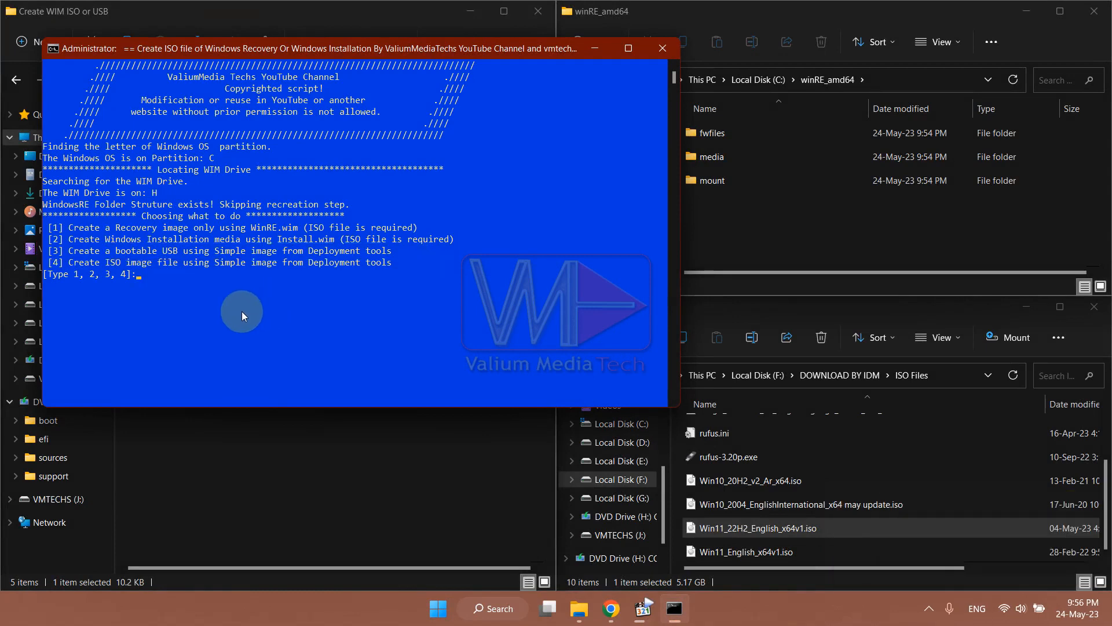
type("3")
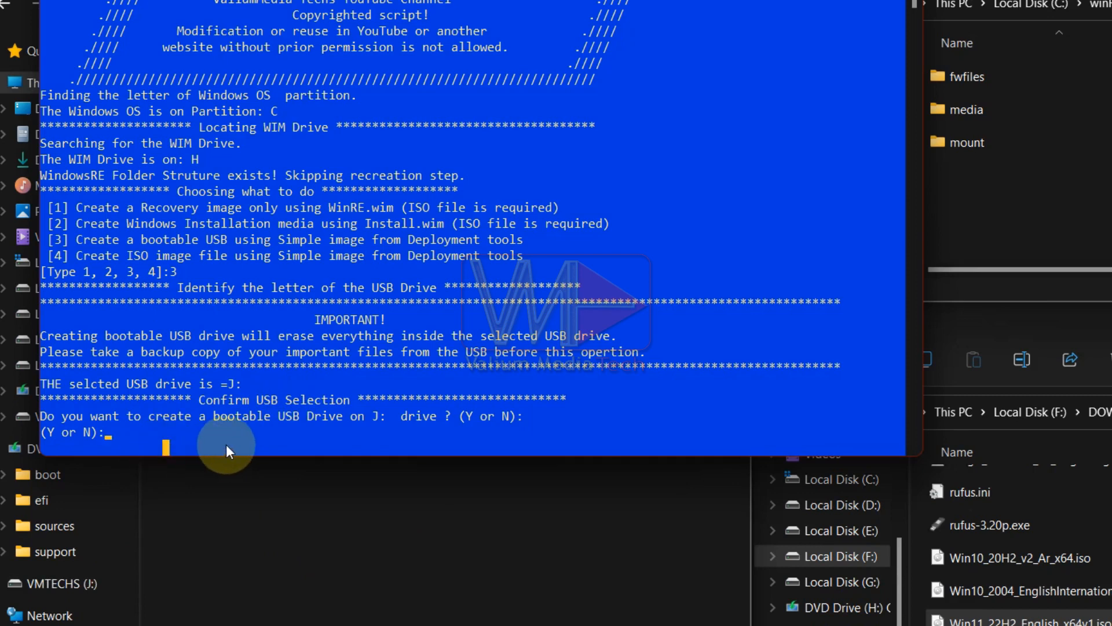
type("y")
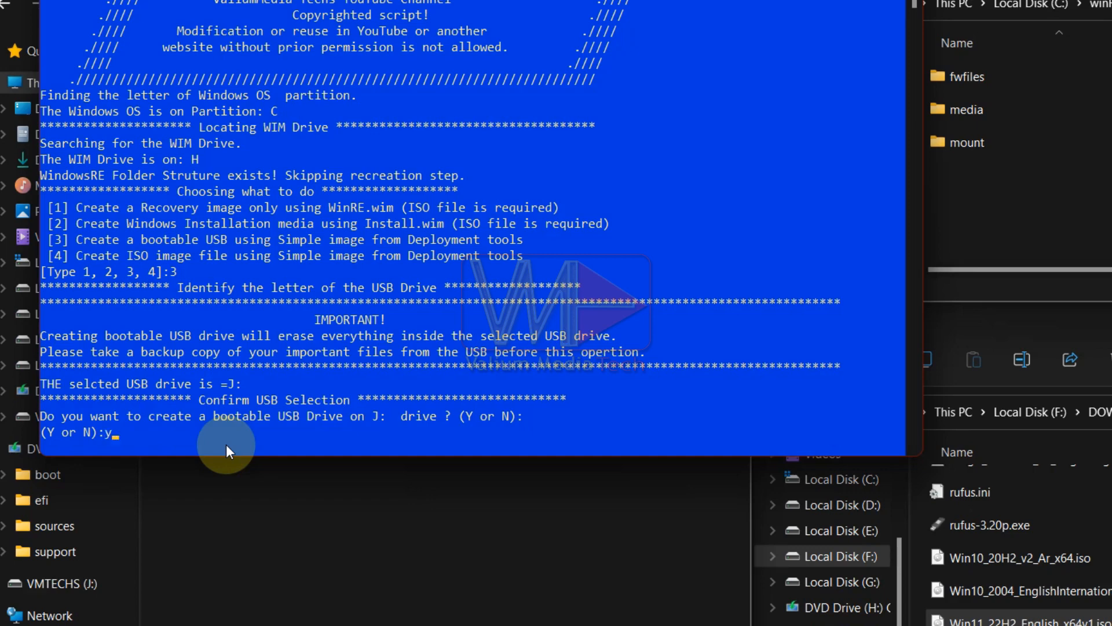
key("Return")
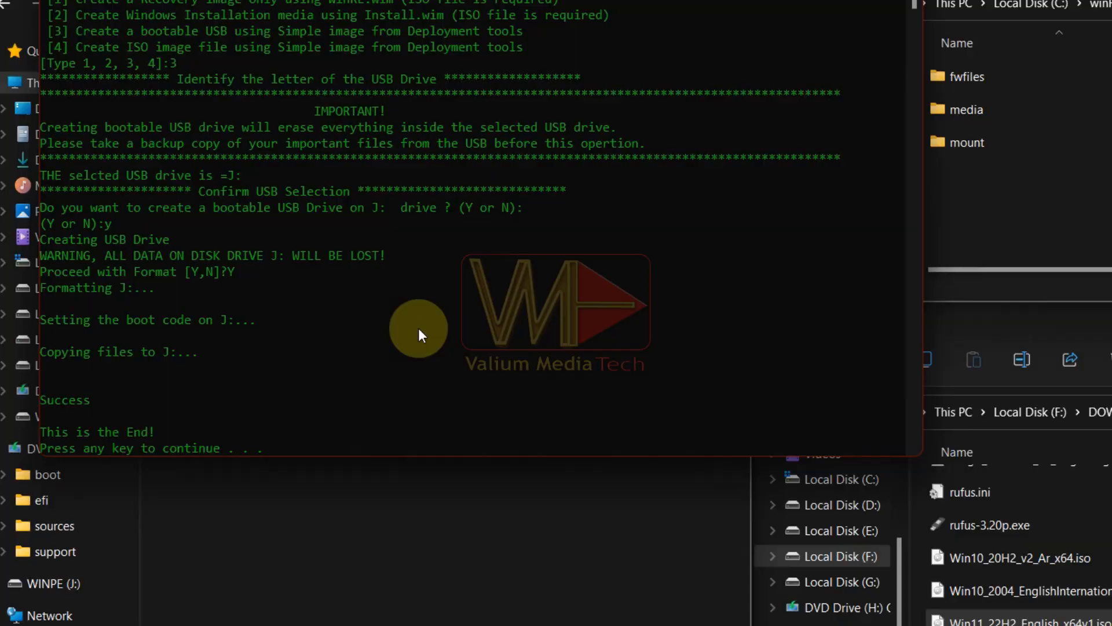
right_click(280, 97)
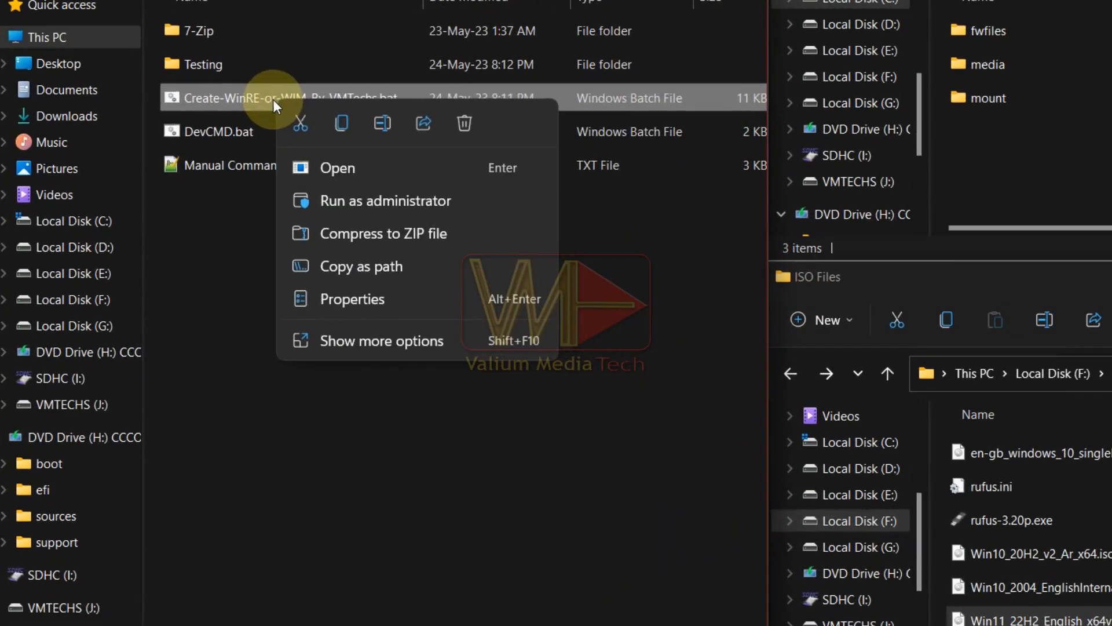
- Run the script as administrator, choose option 2 for installation media and edition 6 of Windows 11
left_click(387, 200)
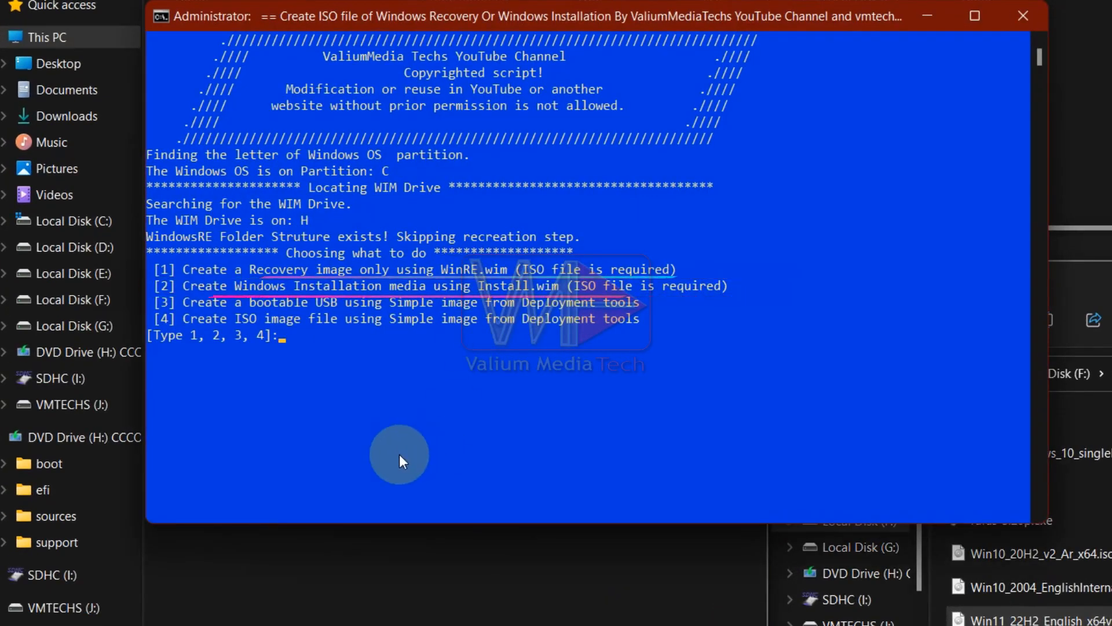
type("2")
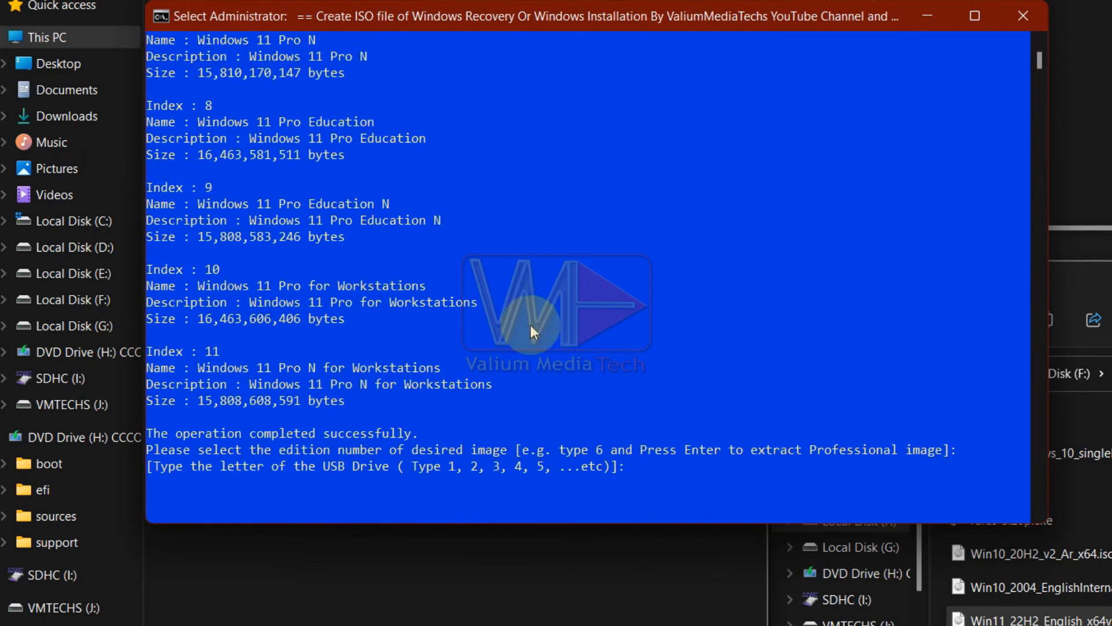
type("6")
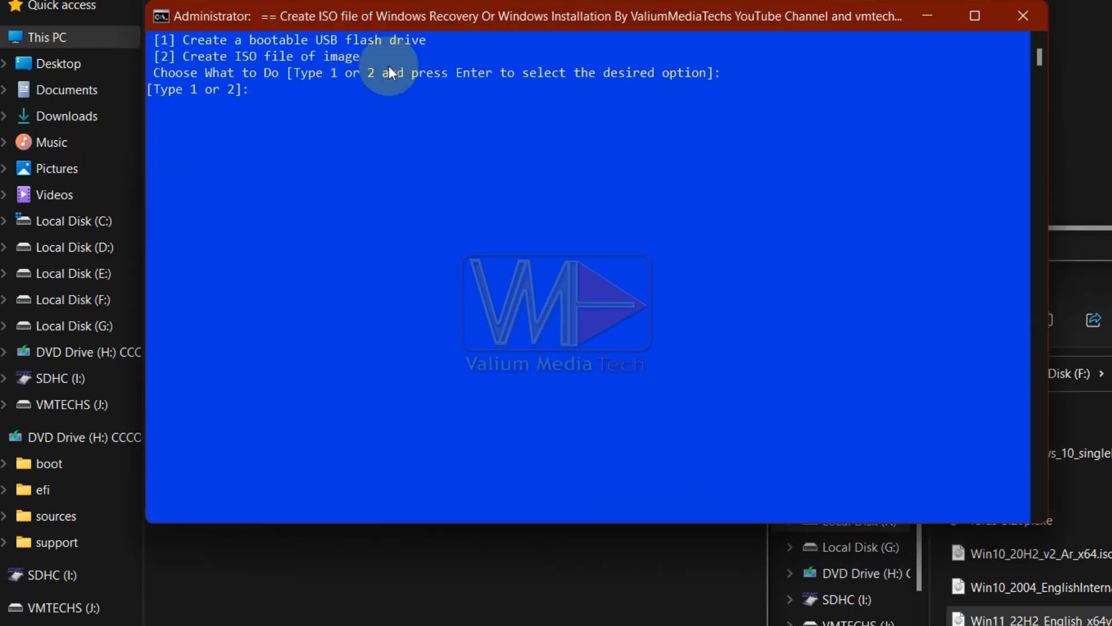
mouse_move(396, 113)
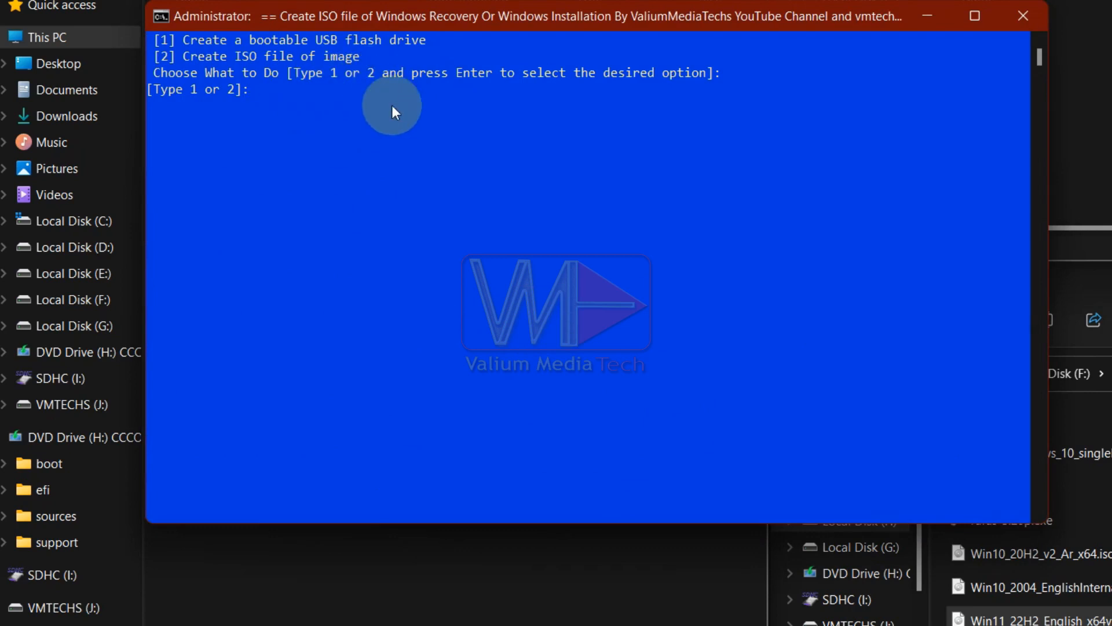
- In the script window, set removable drive J as the bootable USB target
left_click(407, 232)
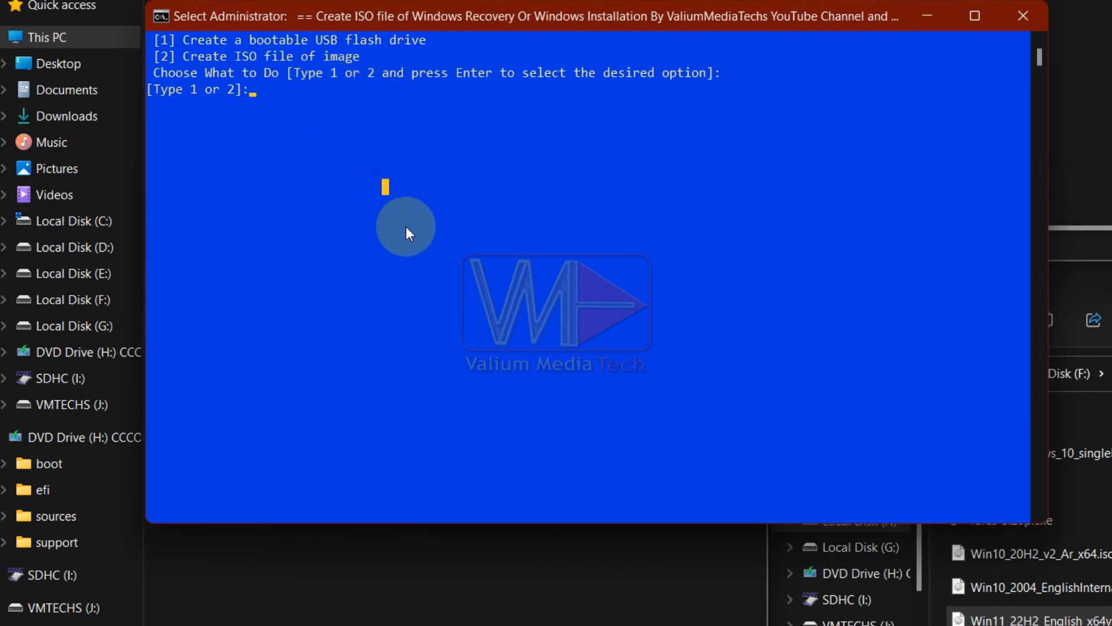
mouse_move(400, 222)
type("1")
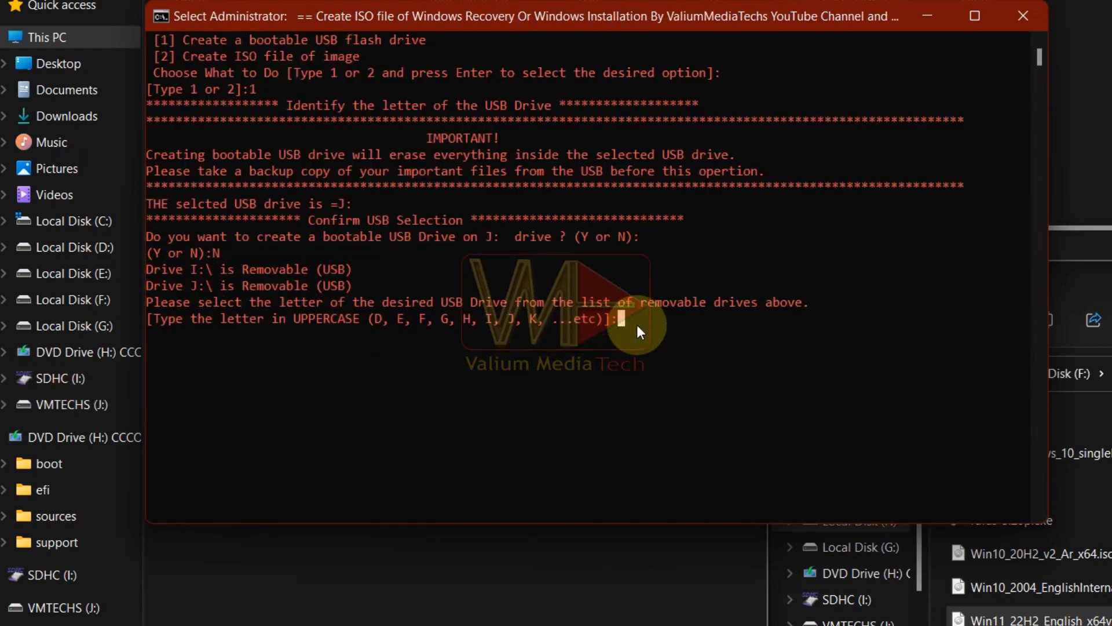
type("J")
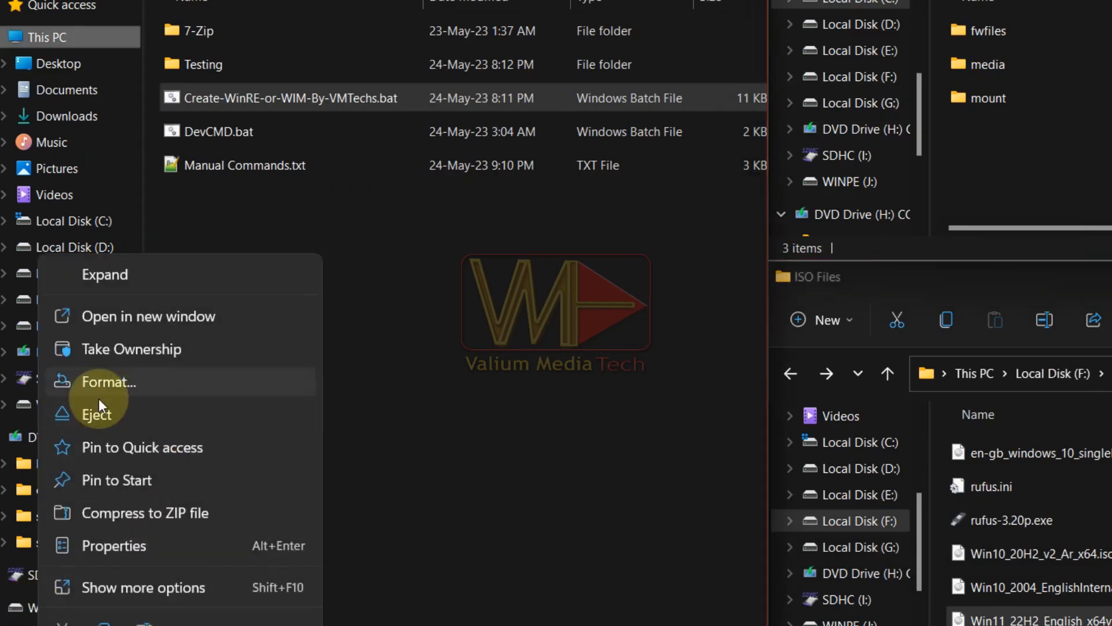
- Quick-format WINPE (J:) as NTFS with restored device defaults and start the format
left_click(108, 381)
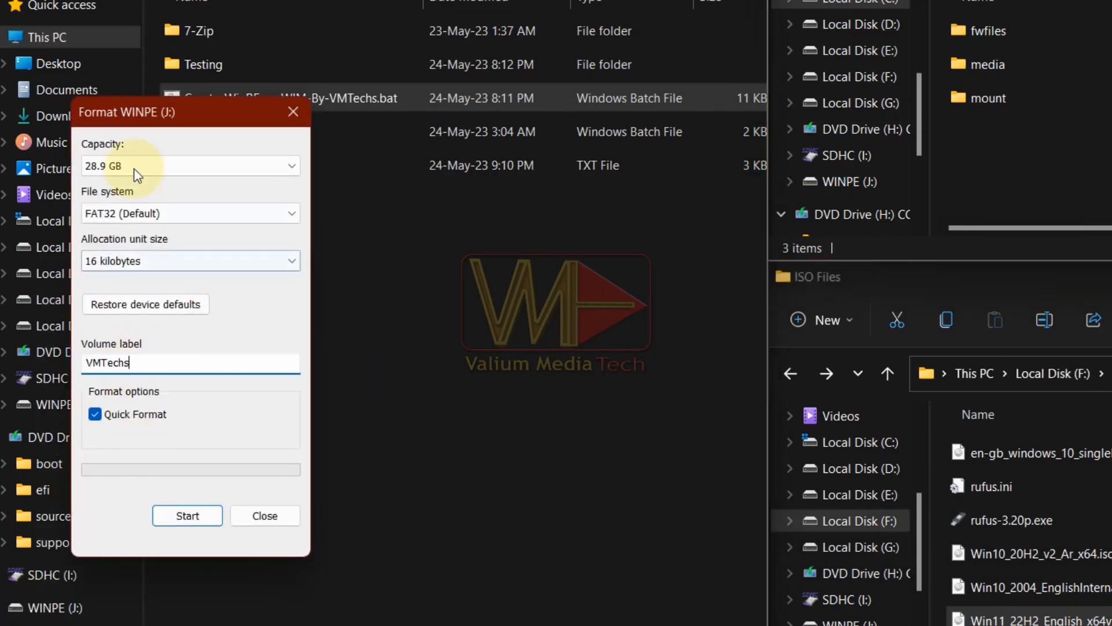
left_click(189, 213)
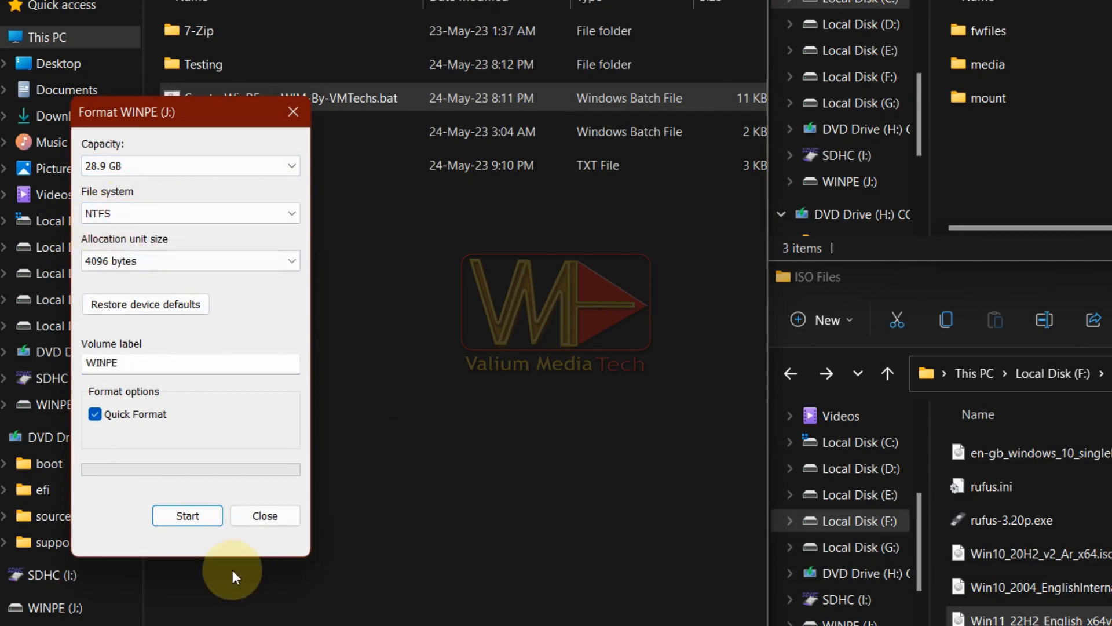
left_click(187, 516)
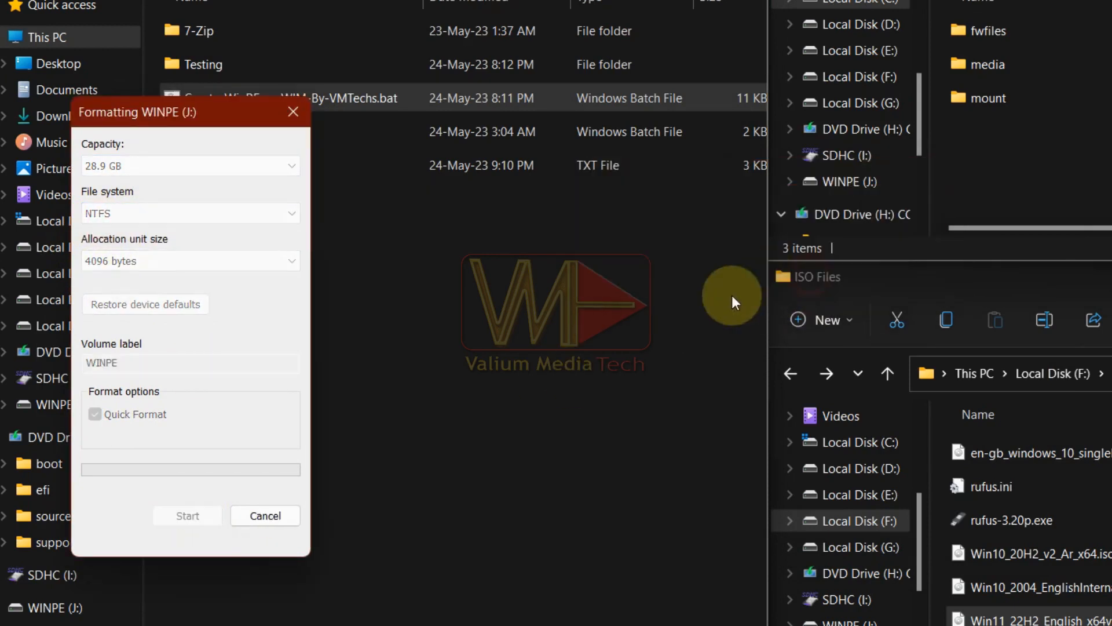
mouse_move(354, 142)
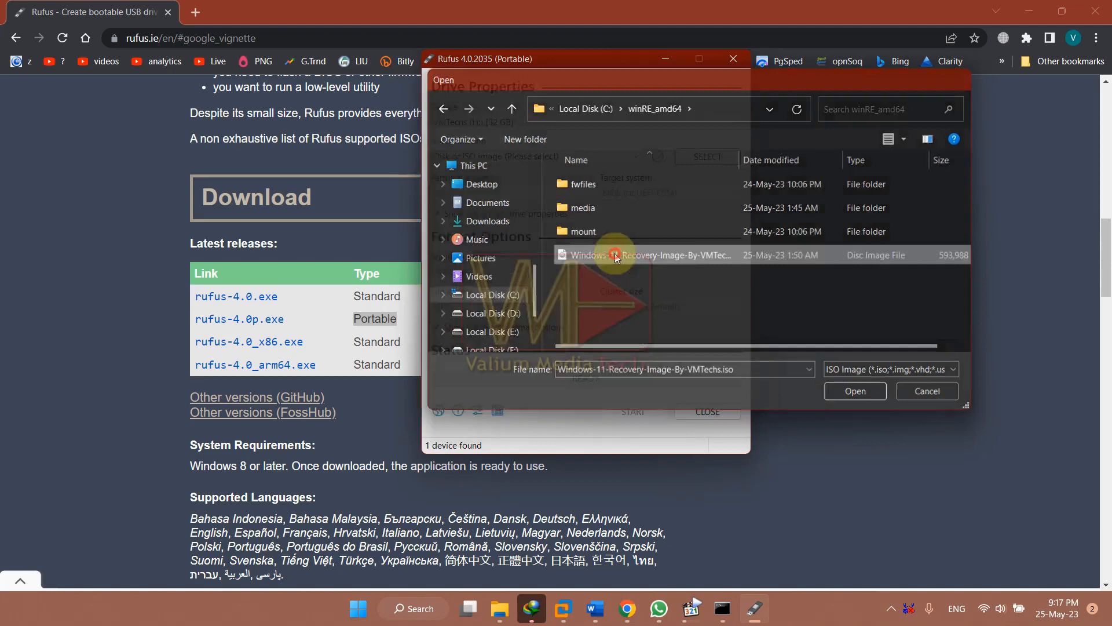
- Load Windows-11-Recovery-Image-By-VMTechs.iso from C:\winRE_amd64 as the Rufus boot image
left_click(854, 391)
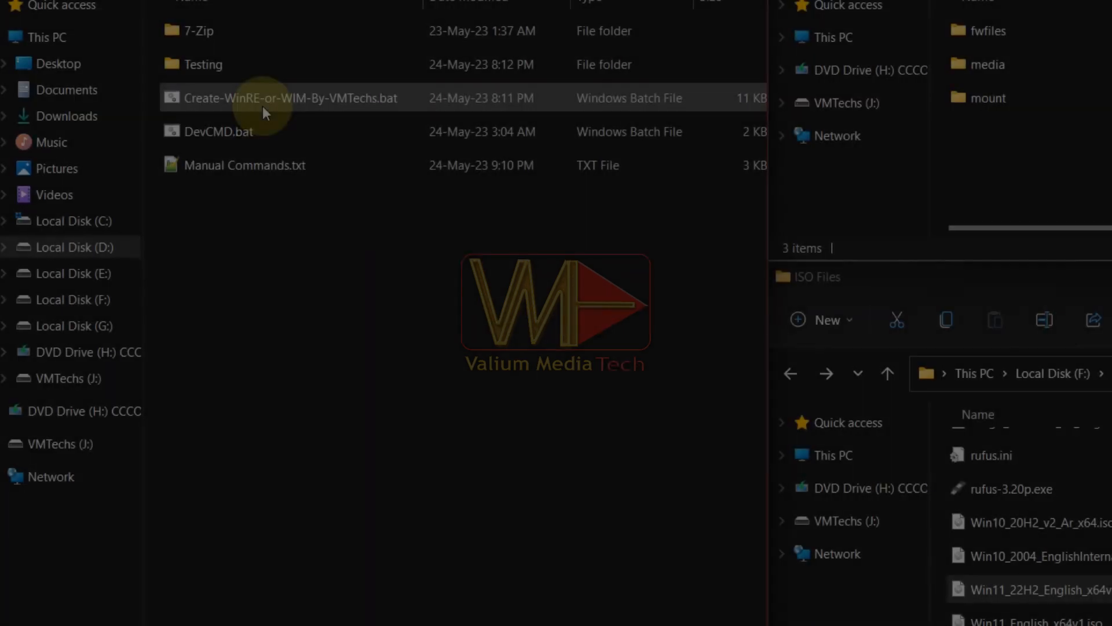
- Run the batch script with option 1 then 2 to build WinRE.By.VMTechs.iso in WinRE_amd64
double_click(287, 97)
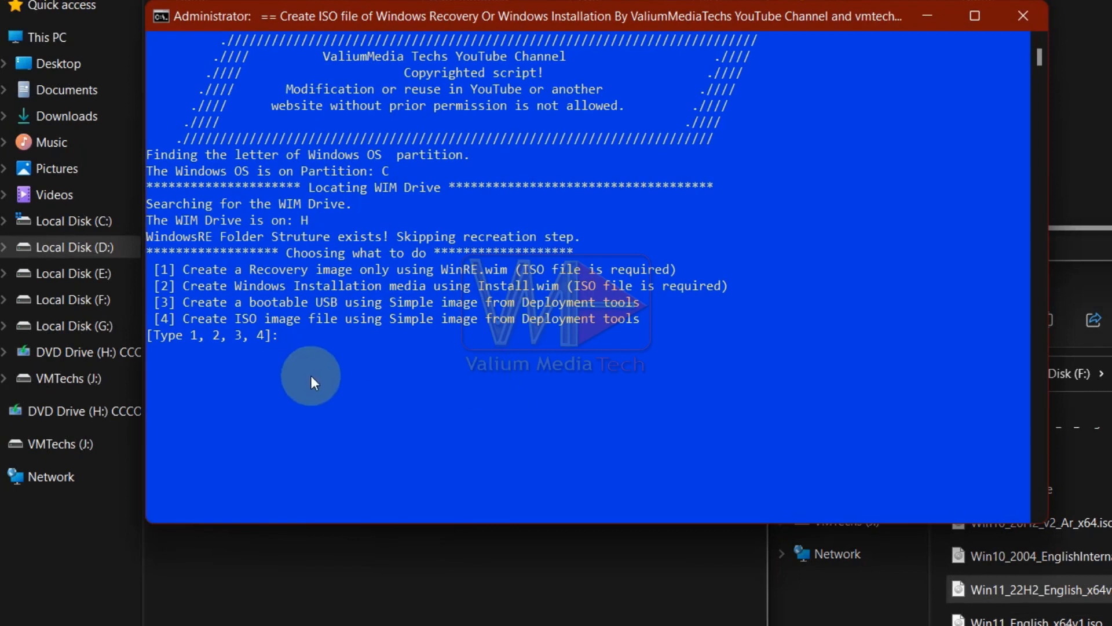
mouse_move(342, 390)
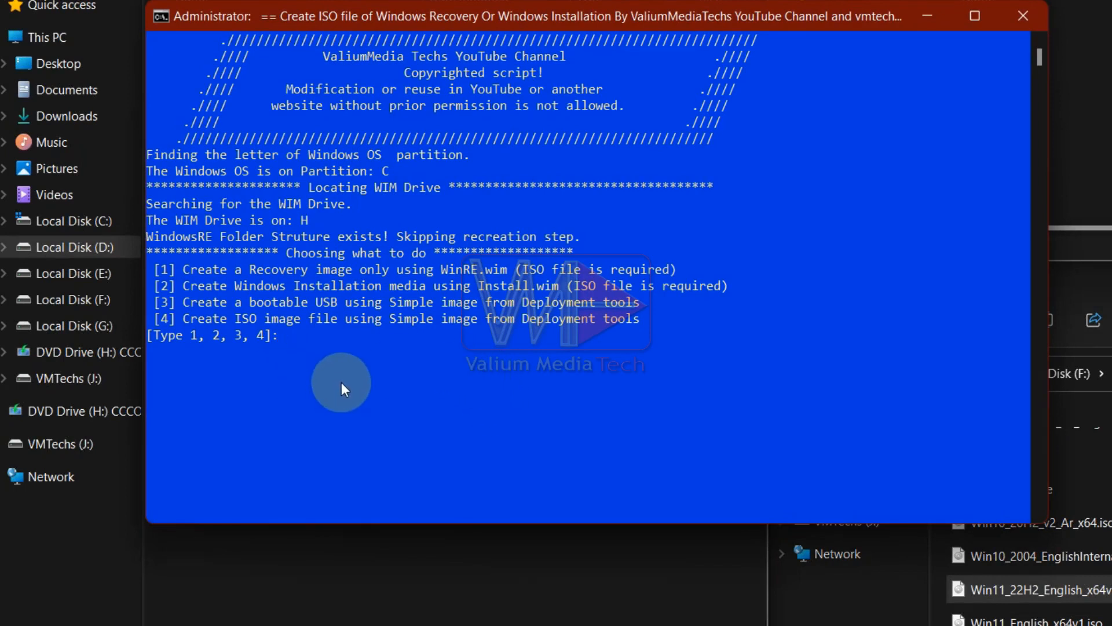
type("1")
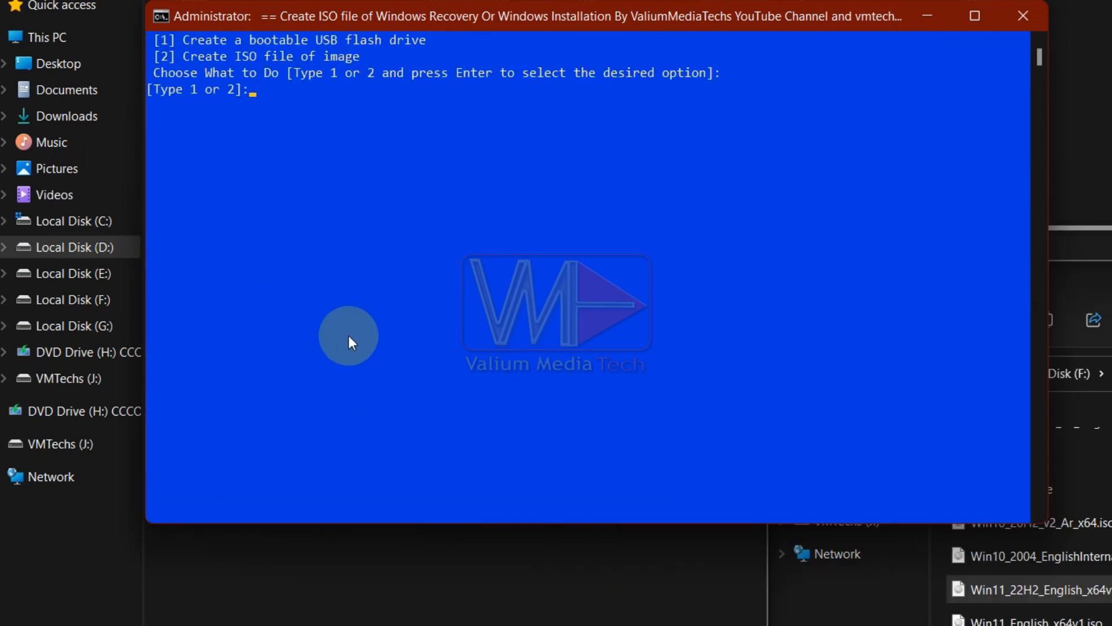
type("2")
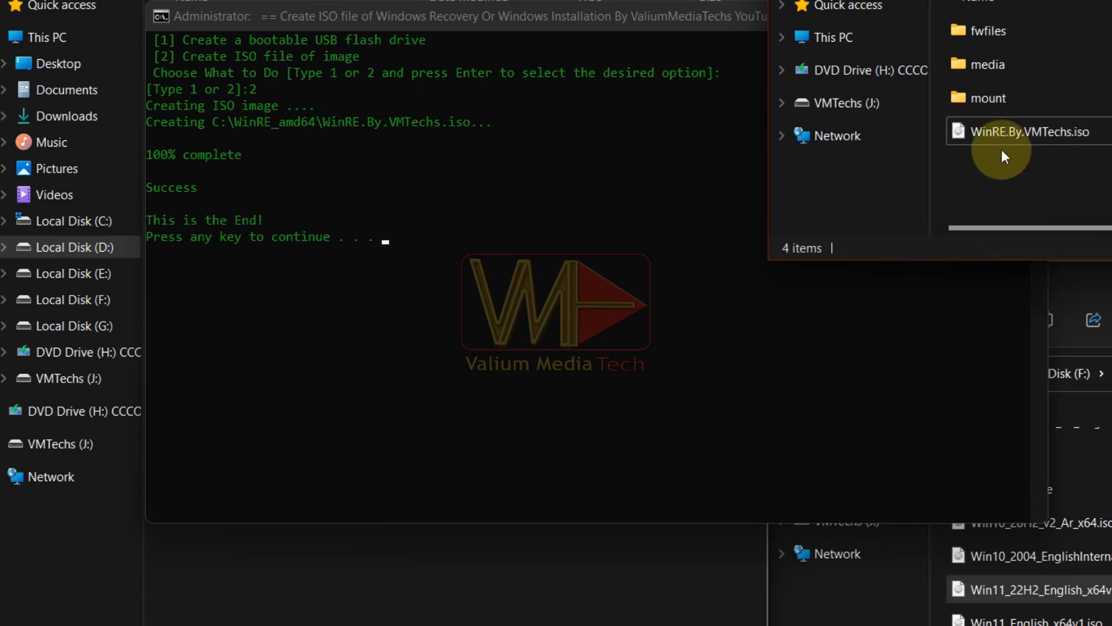
left_click(1023, 131)
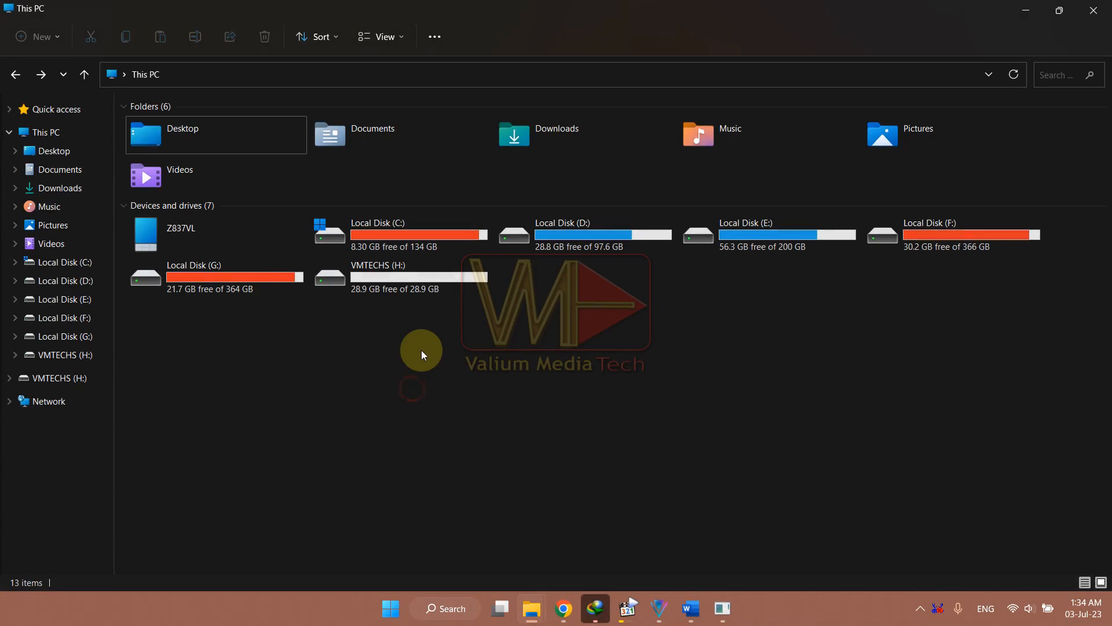
mouse_move(445, 608)
type("CMD")
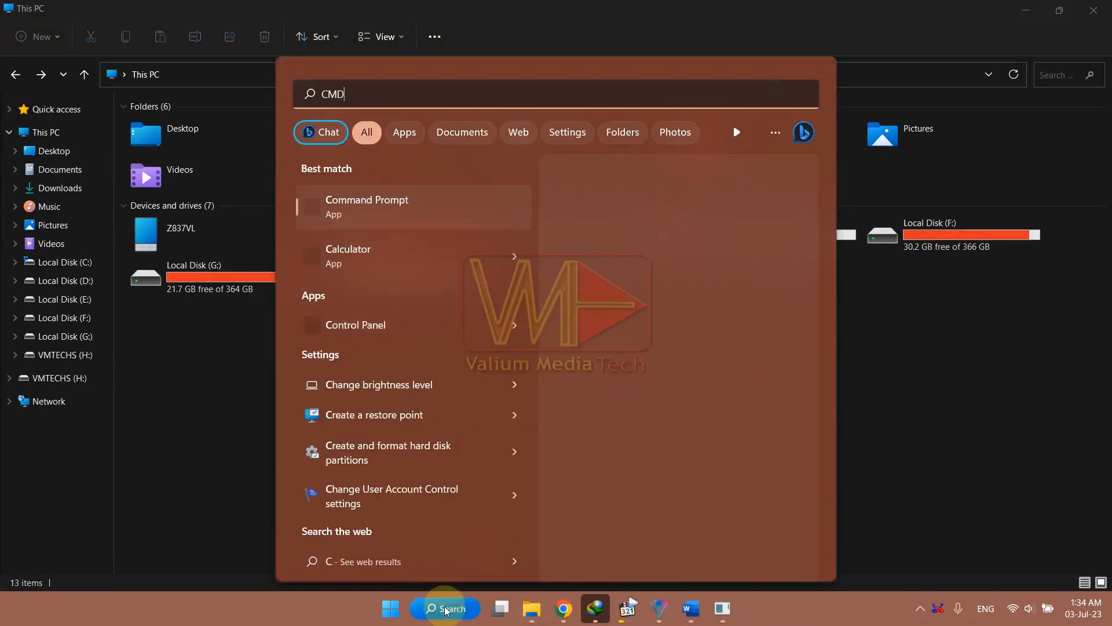
- Launch Command Prompt from the Start search with Run as administrator
right_click(365, 206)
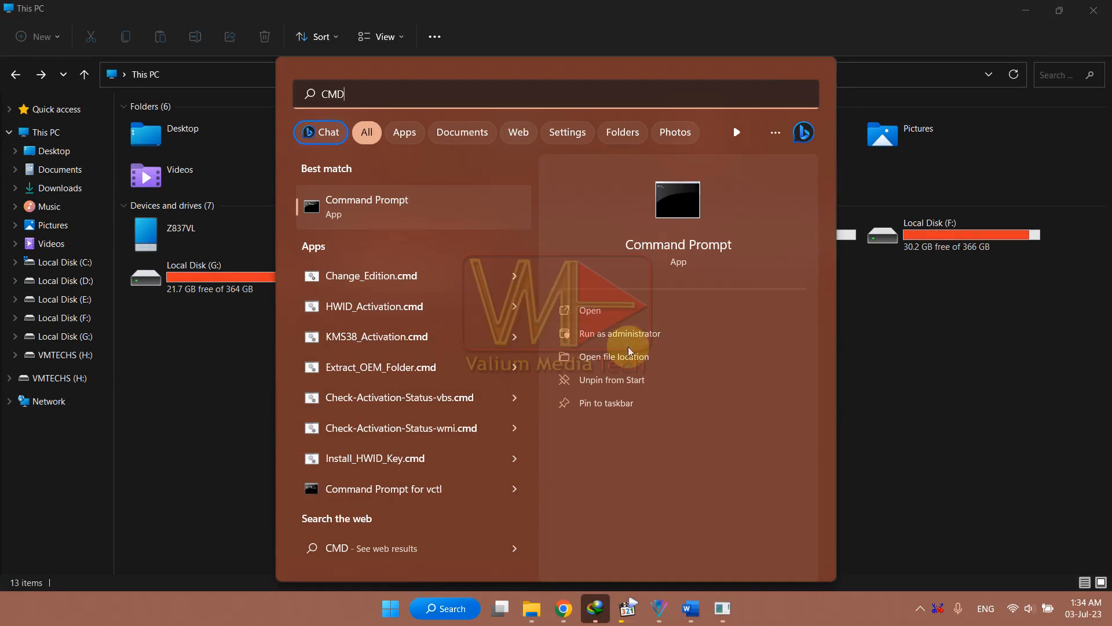
left_click(618, 334)
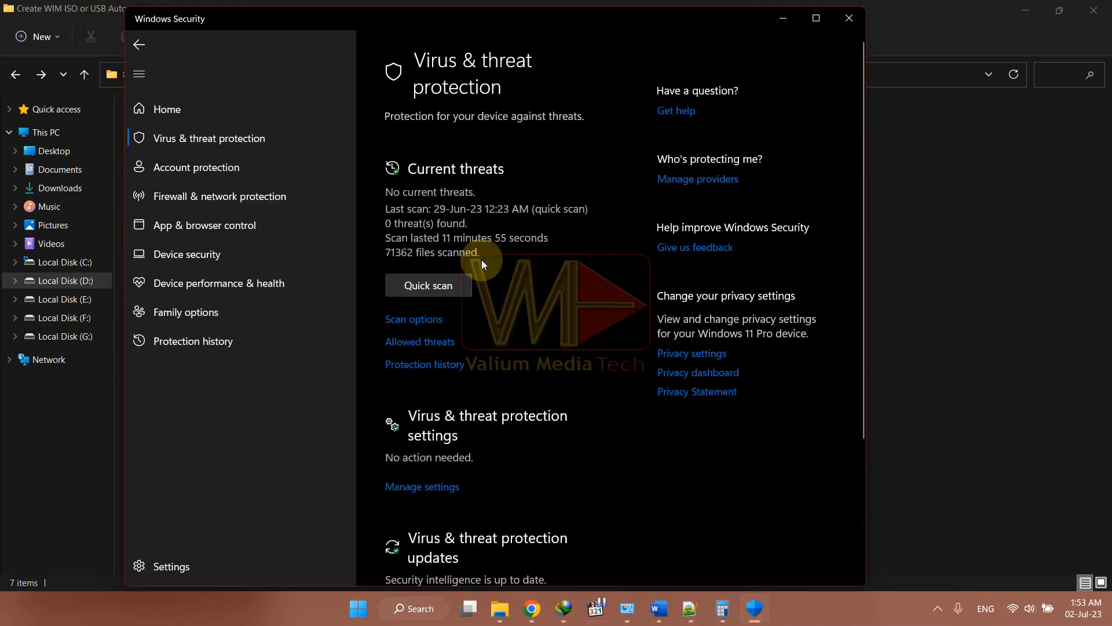
- In Protection history, expand the severe Threat blocked entry and reveal its Allow action
left_click(422, 486)
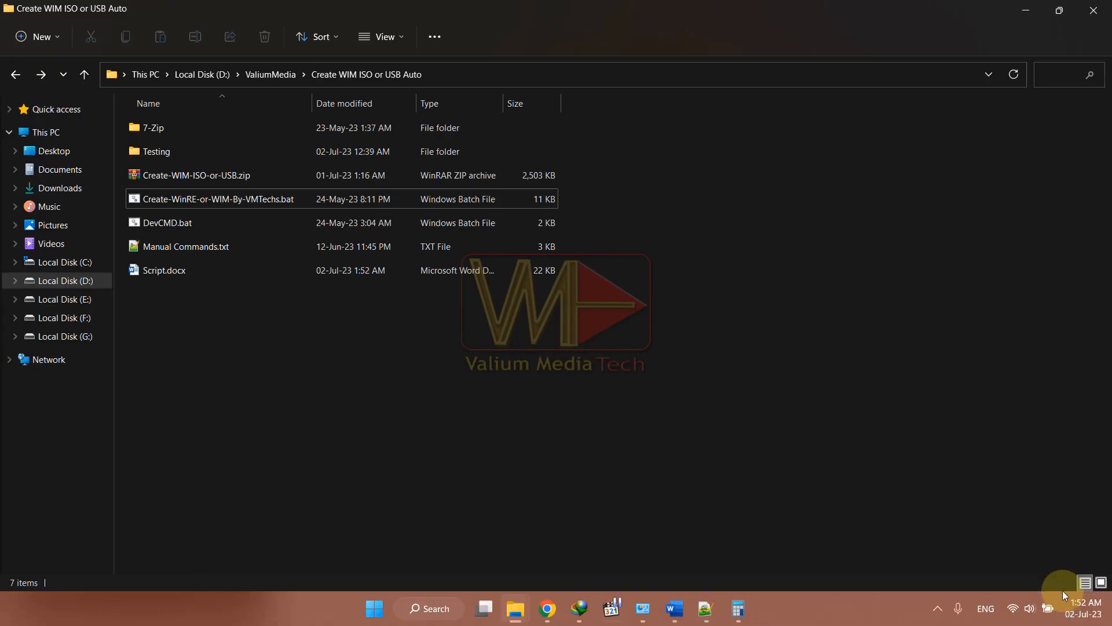
left_click(1073, 608)
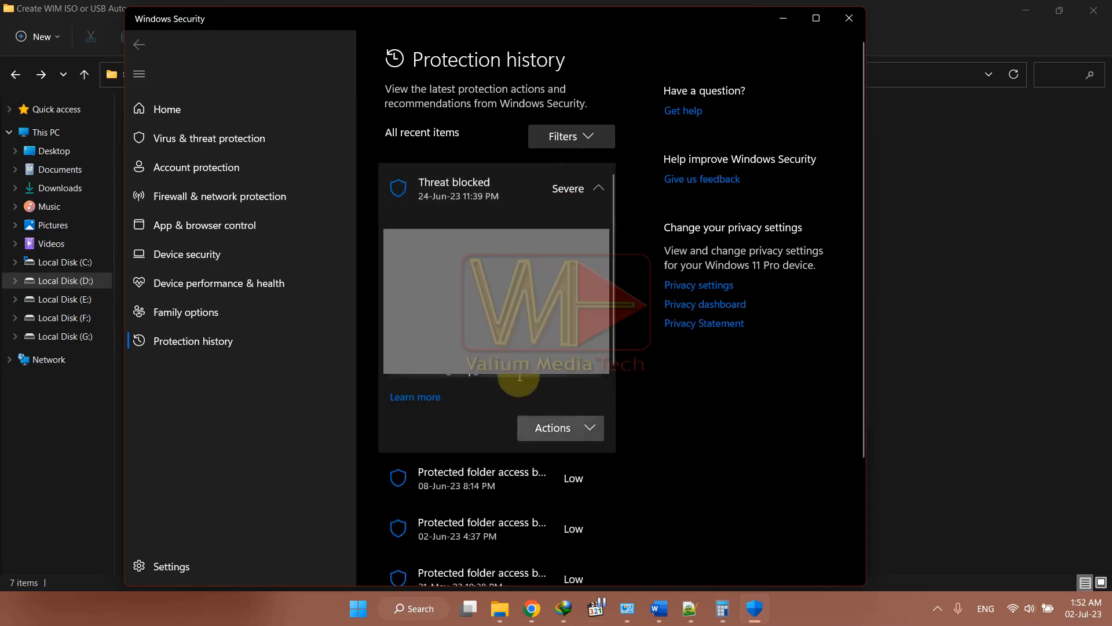
left_click(559, 428)
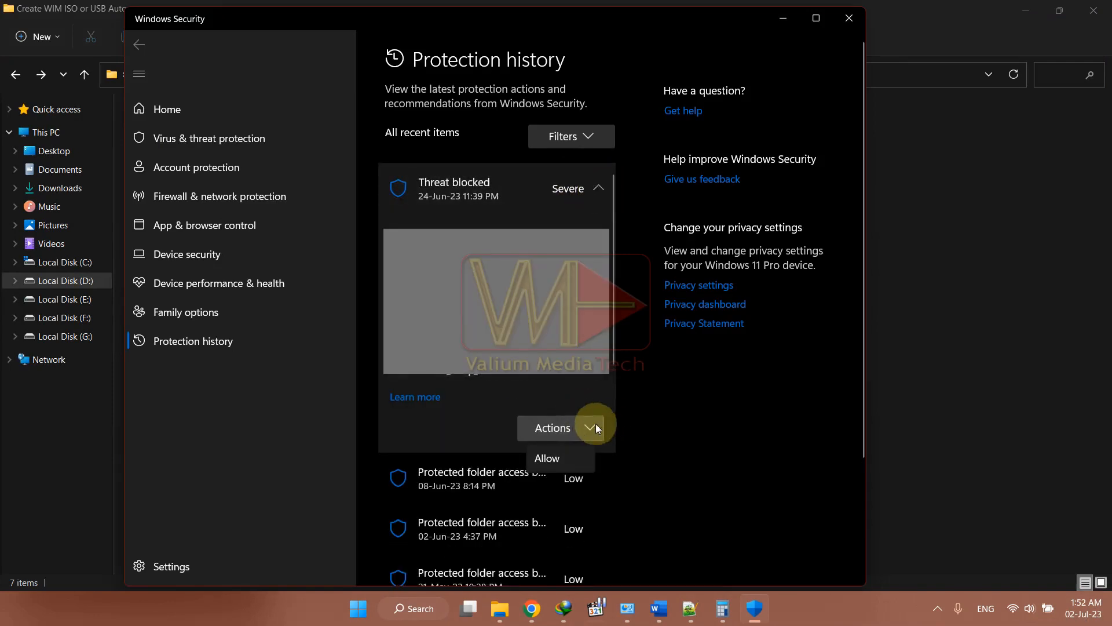